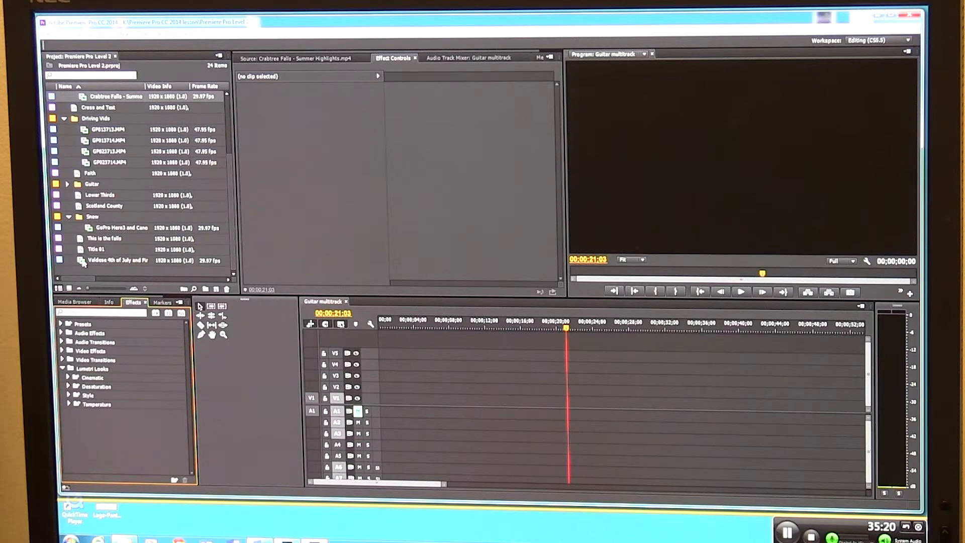
Step: Load the Valdese 4th of July and Fireworks clip into the Source monitor
{"action": "double_click", "coordinate": [116, 260]}
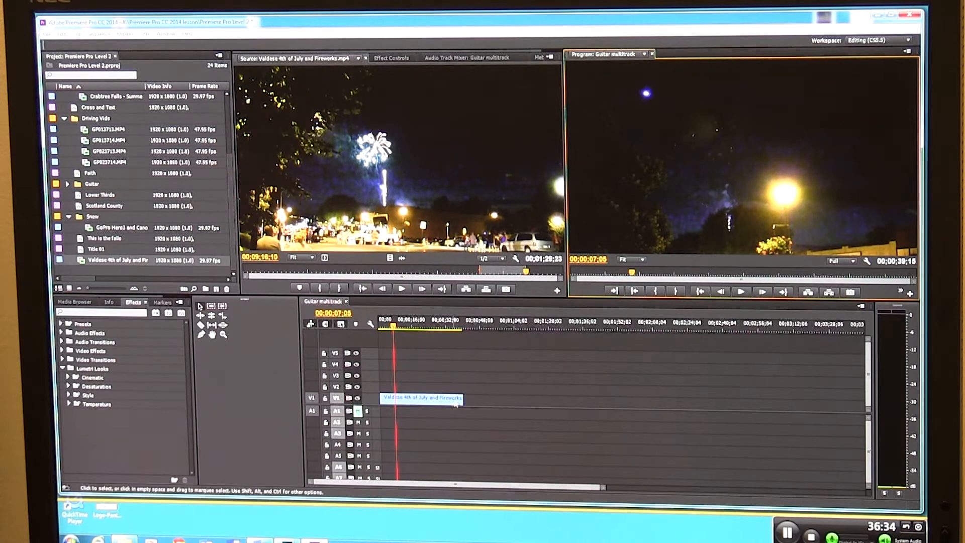
Step: Open Speed/Duration for the fireworks clip and select its speed value
{"action": "right_click", "coordinate": [418, 399]}
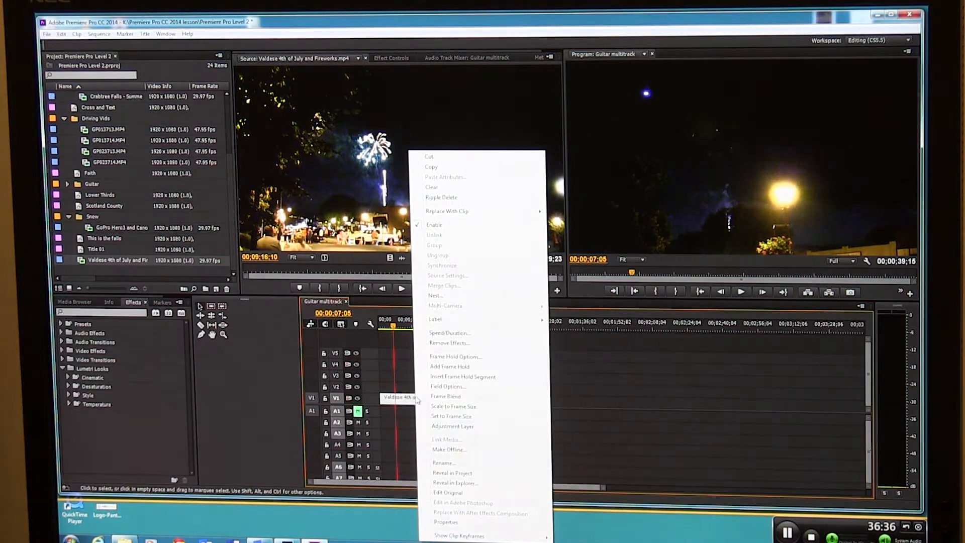
{"action": "left_click", "coordinate": [448, 333]}
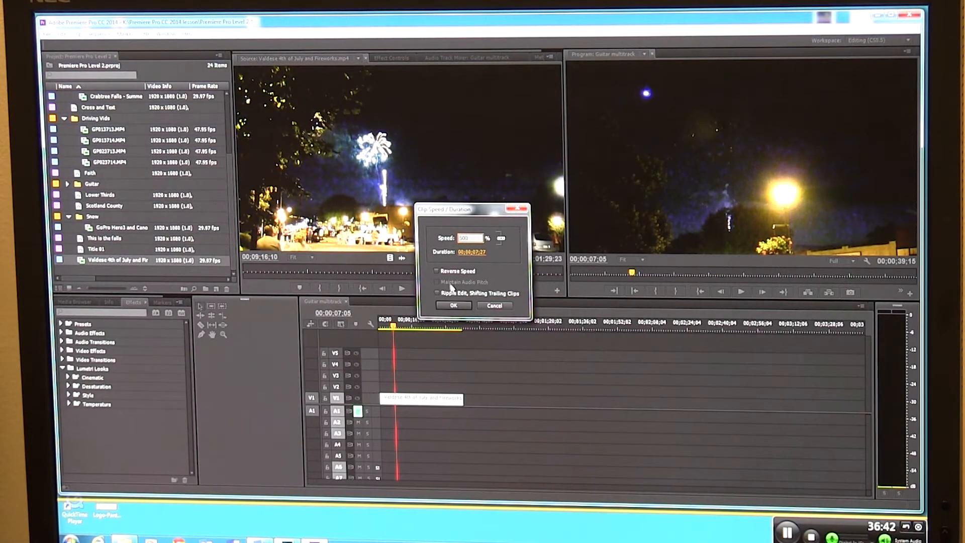
{"action": "left_click", "coordinate": [454, 305]}
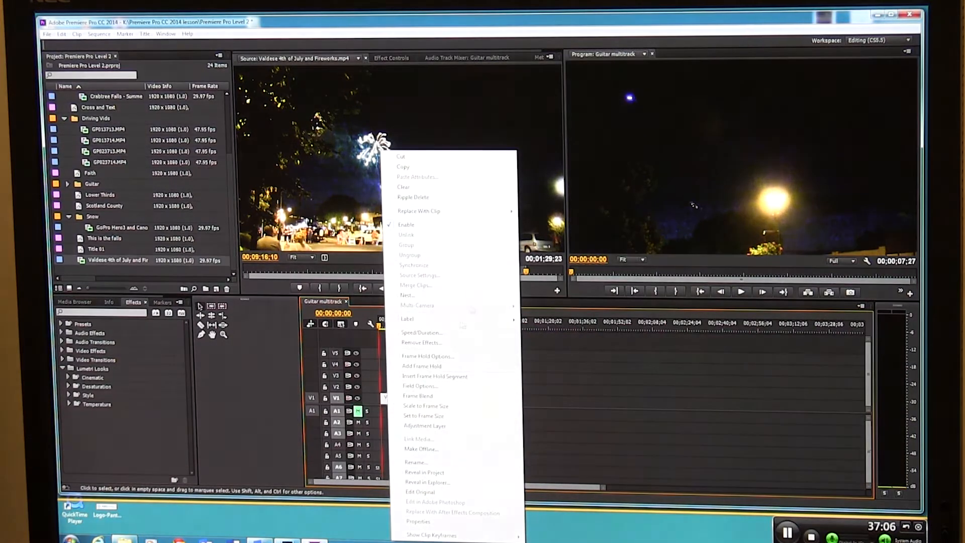
{"action": "mouse_move", "coordinate": [441, 337]}
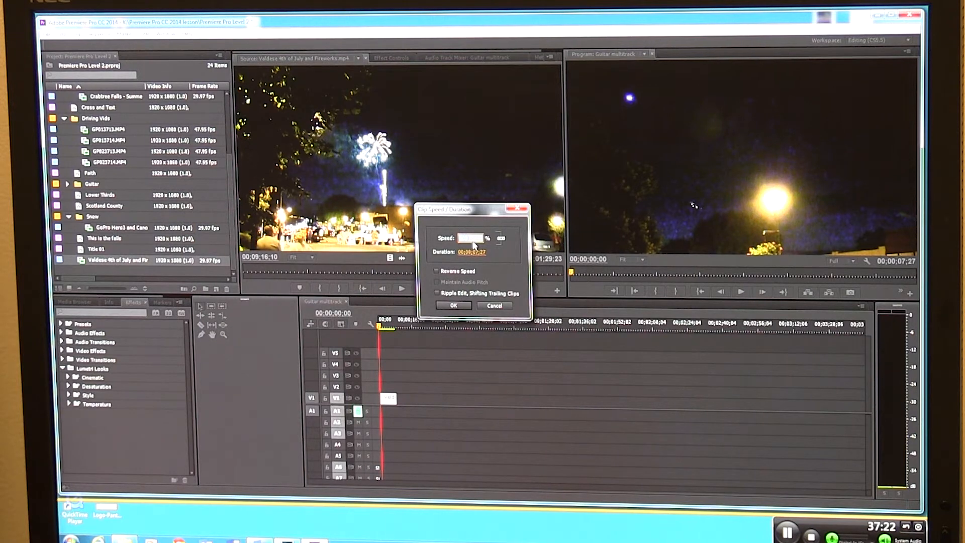
{"action": "mouse_move", "coordinate": [461, 325]}
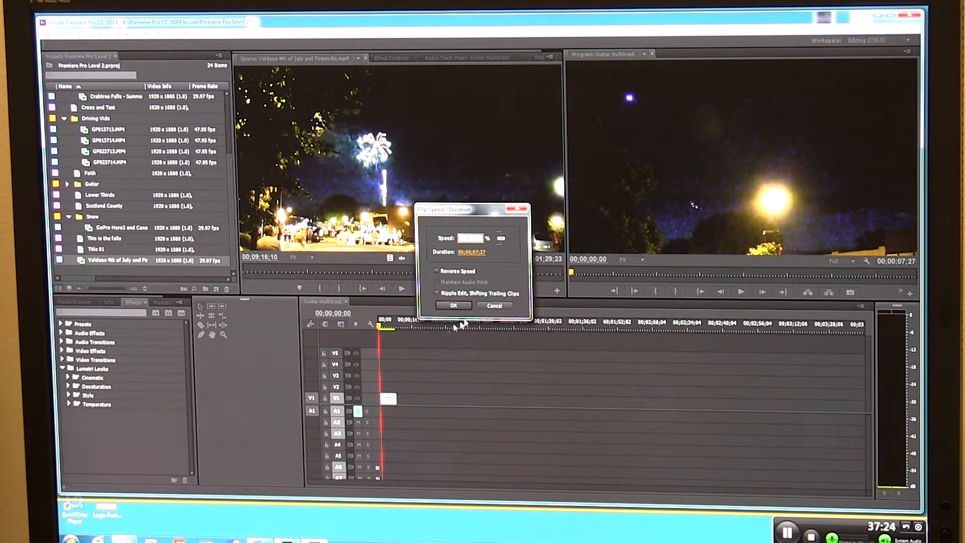
{"action": "left_click", "coordinate": [454, 306]}
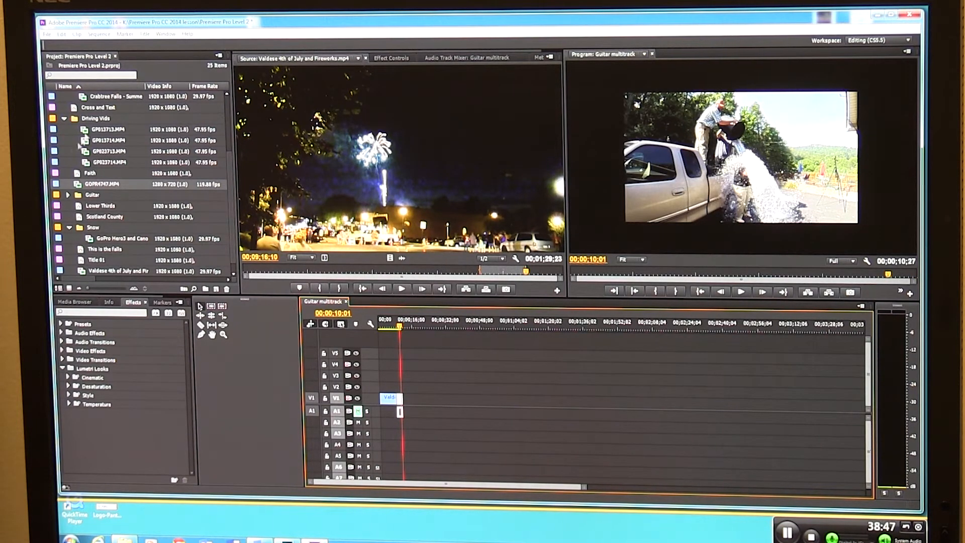
Step: Show Effect Controls for the GOPR4747 bucket-challenge clip
{"action": "left_click", "coordinate": [395, 58]}
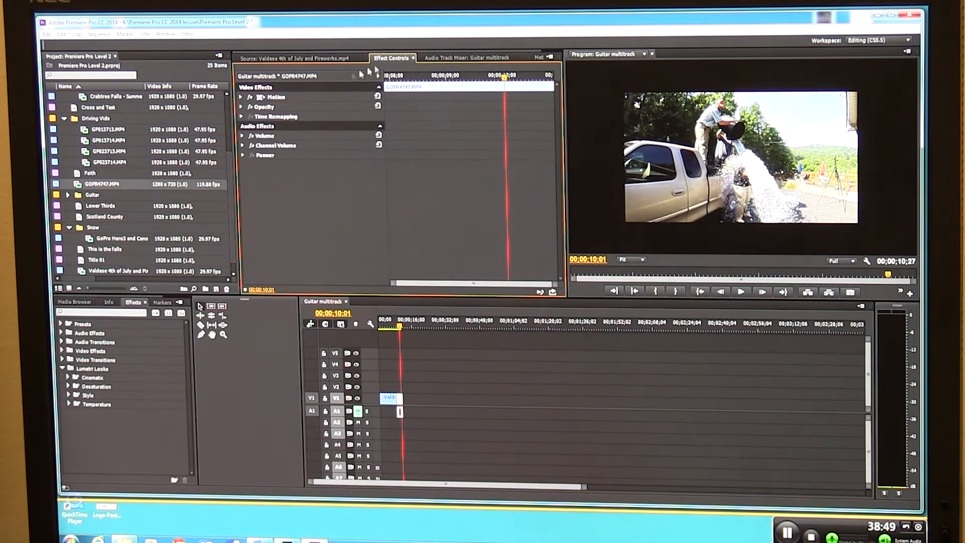
Step: Expand Motion to set Scale to 150, then bring up the clip's context menu
{"action": "left_click", "coordinate": [241, 97]}
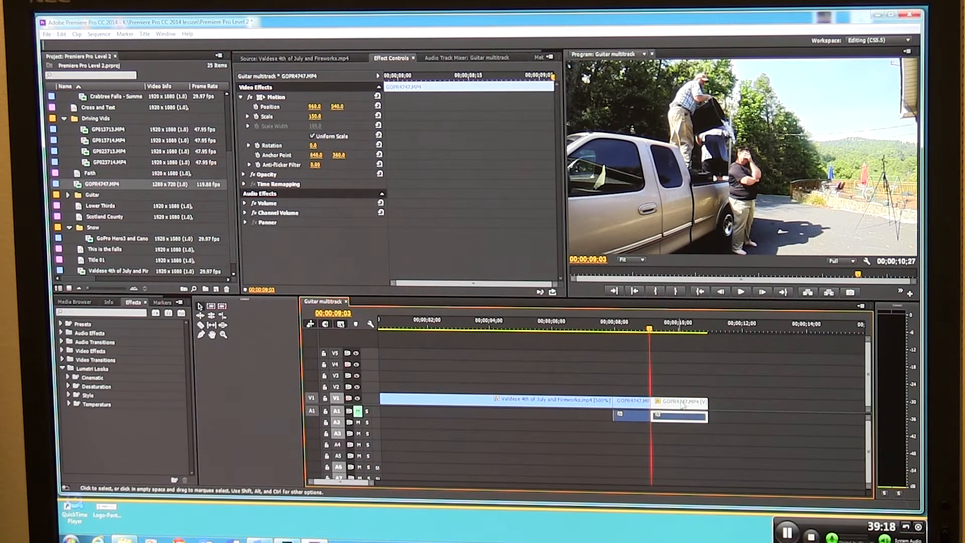
{"action": "right_click", "coordinate": [676, 403]}
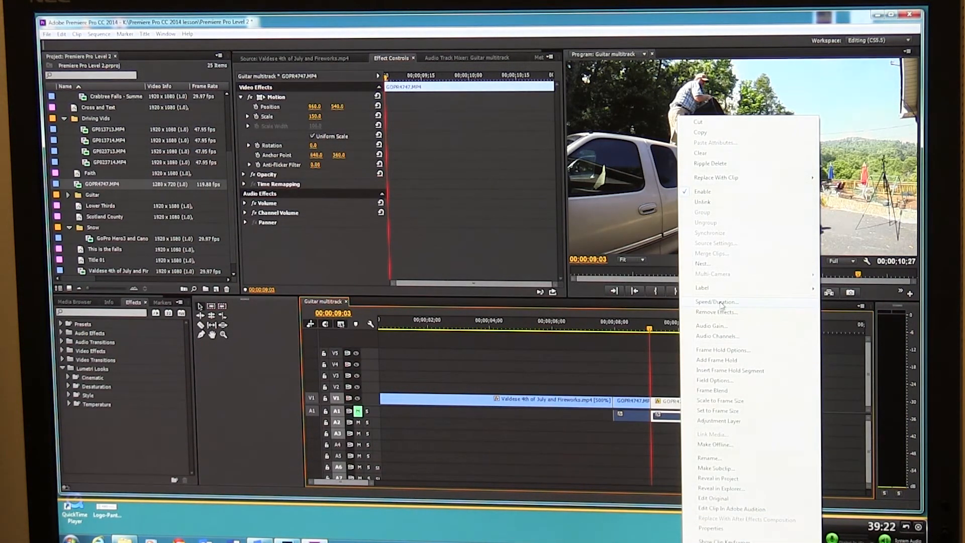
Step: Set the GOPR4747 clip's speed to 15% via Speed/Duration
{"action": "left_click", "coordinate": [715, 301]}
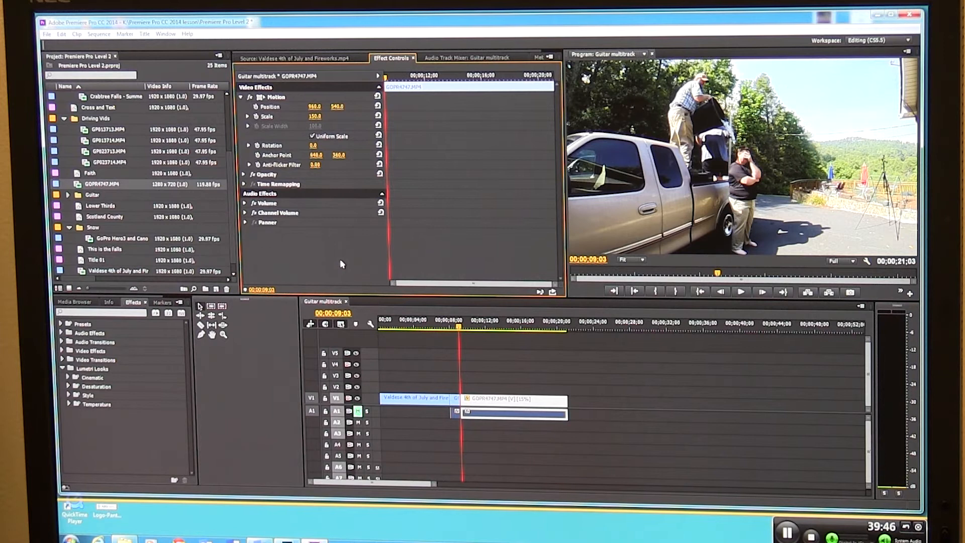
{"action": "mouse_move", "coordinate": [503, 264]}
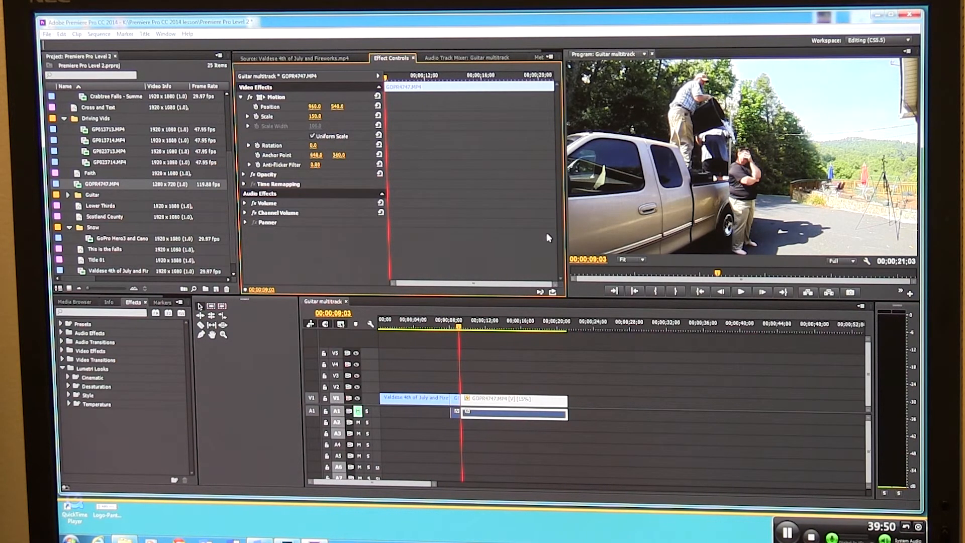
{"action": "mouse_move", "coordinate": [533, 243]}
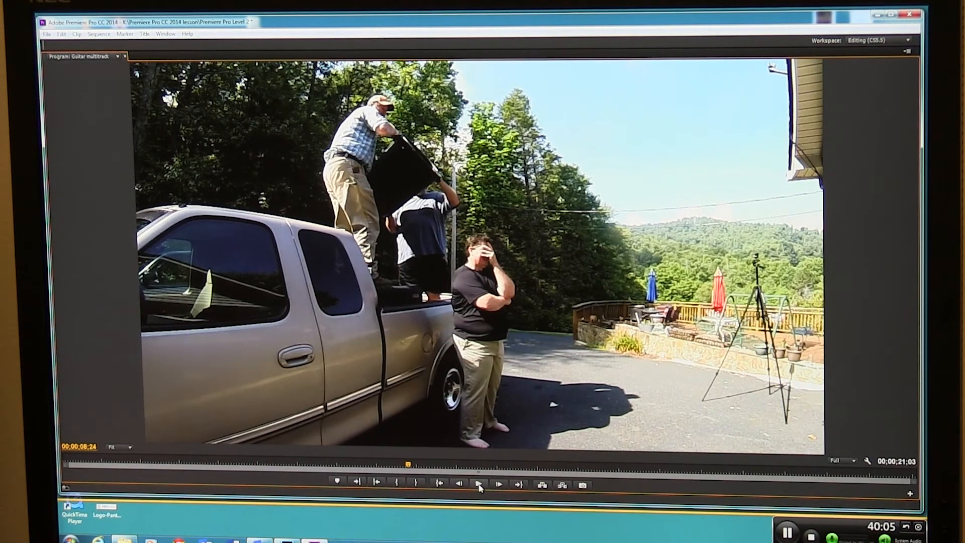
Step: Play back the sequence to review the slow-motion bucket-challenge clip
{"action": "left_click", "coordinate": [479, 485]}
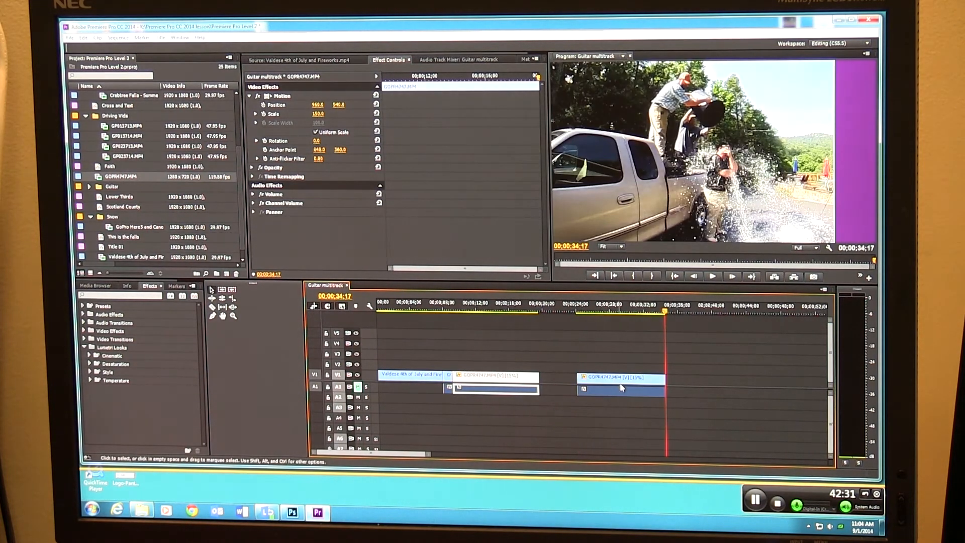
Step: Open Speed/Duration for the second 15%-speed GOPR4747 clip
{"action": "right_click", "coordinate": [622, 387]}
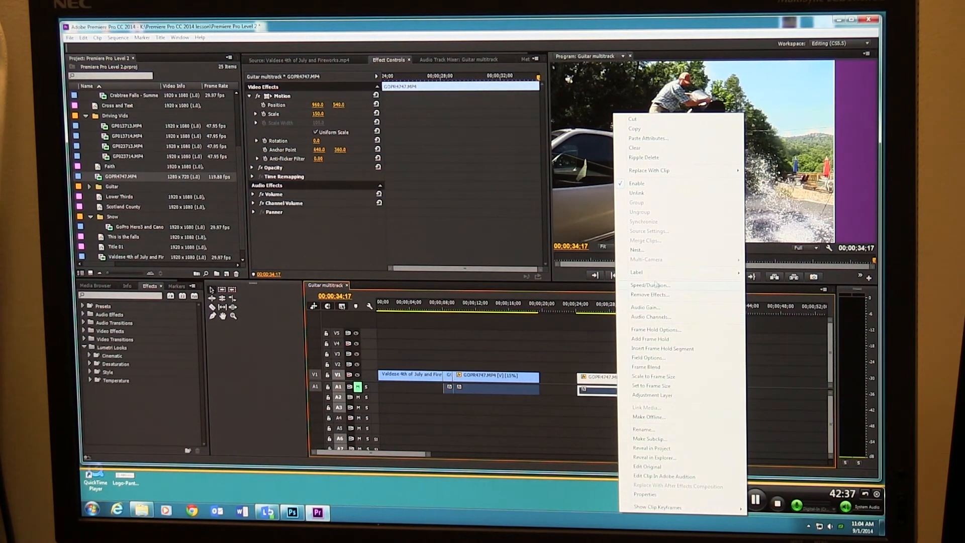
{"action": "left_click", "coordinate": [646, 285]}
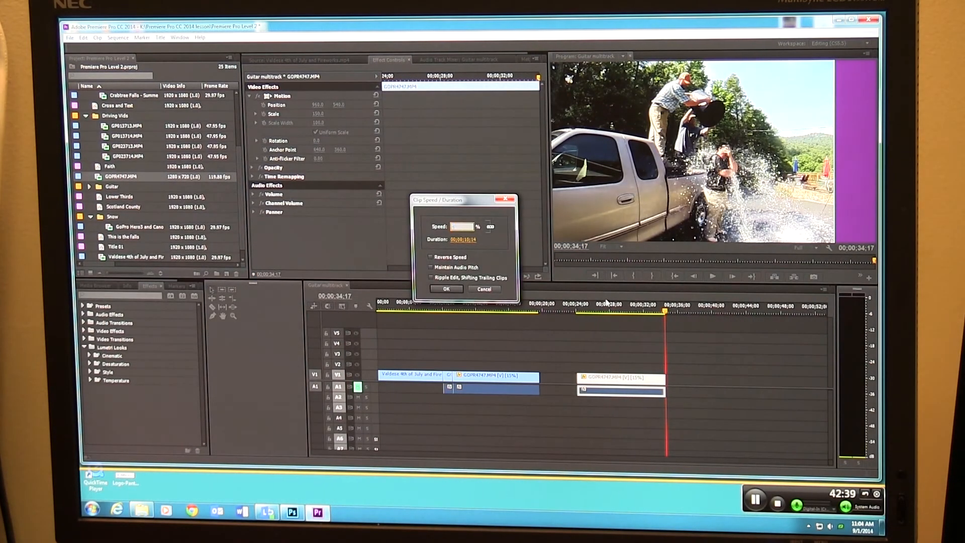